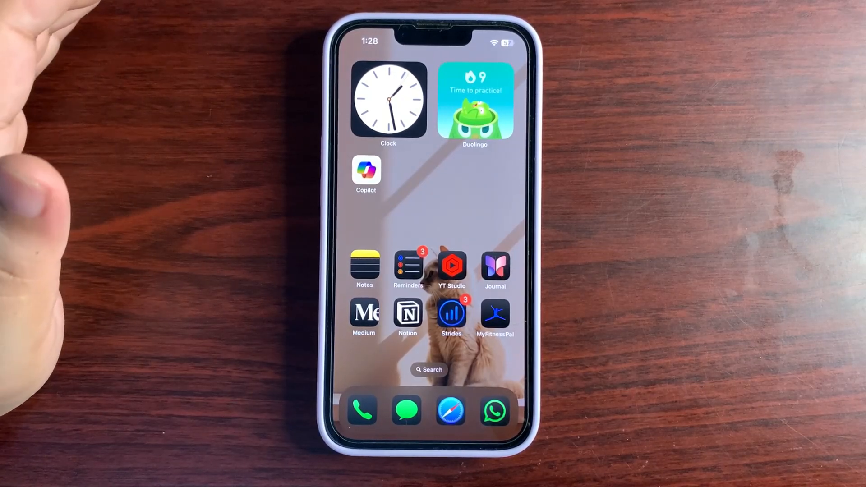
# Step: Switch the Battery page to the Last 10 Days view and reveal the usage and activity charts
pyautogui.hscroll(-3)
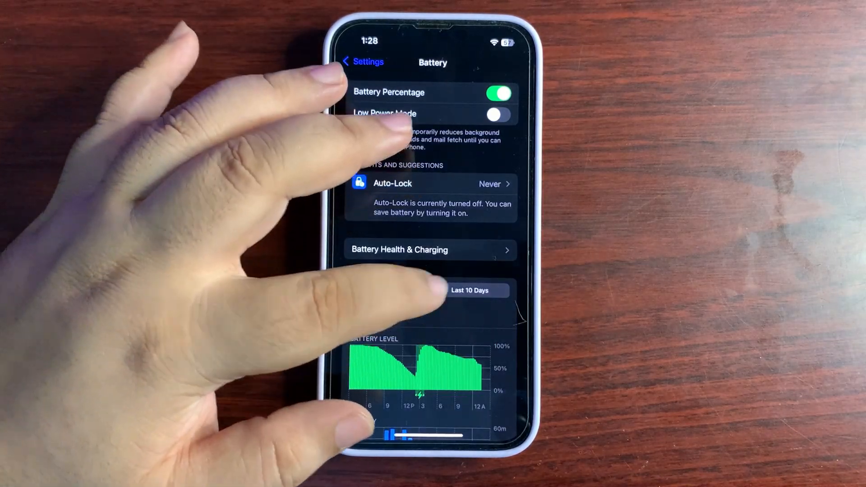
pyautogui.click(471, 290)
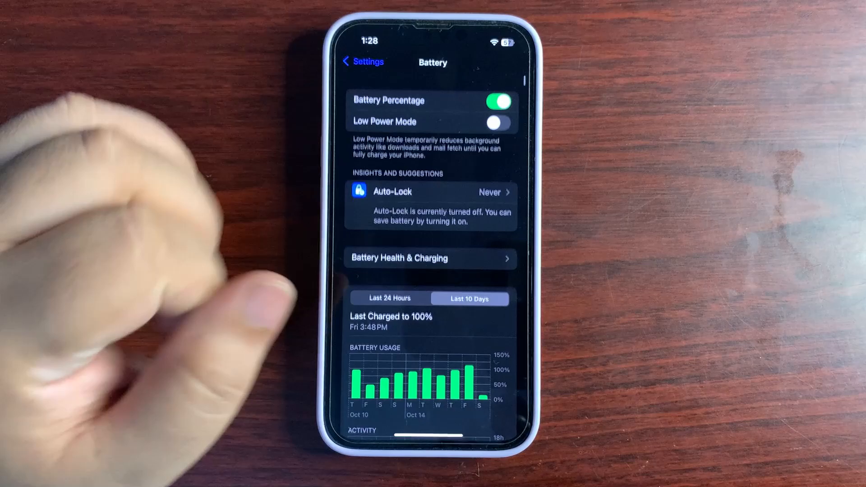
pyautogui.scroll(-3)
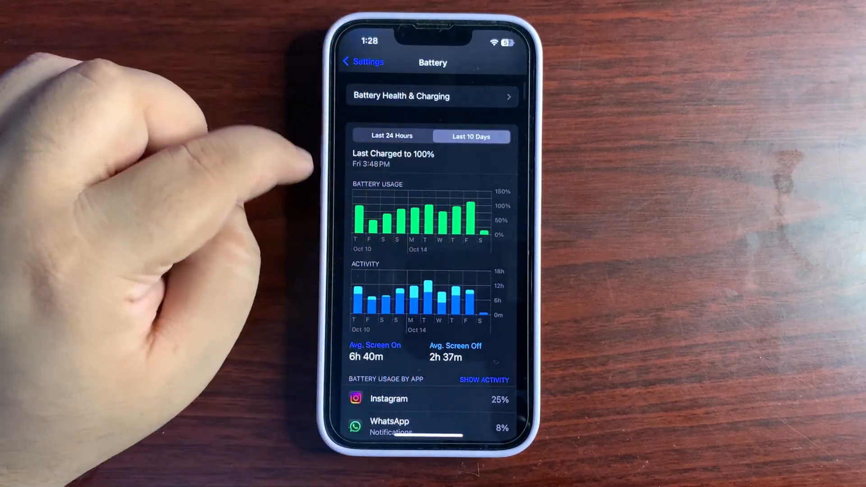
pyautogui.moveTo(359, 221)
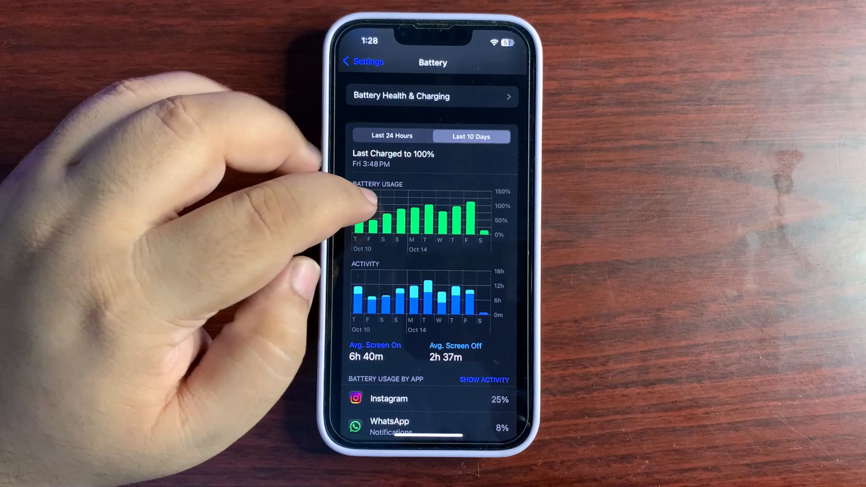
# Step: Select Tuesday's bar, show activity times, and review the app list led by Netflix and YouTube
pyautogui.click(427, 213)
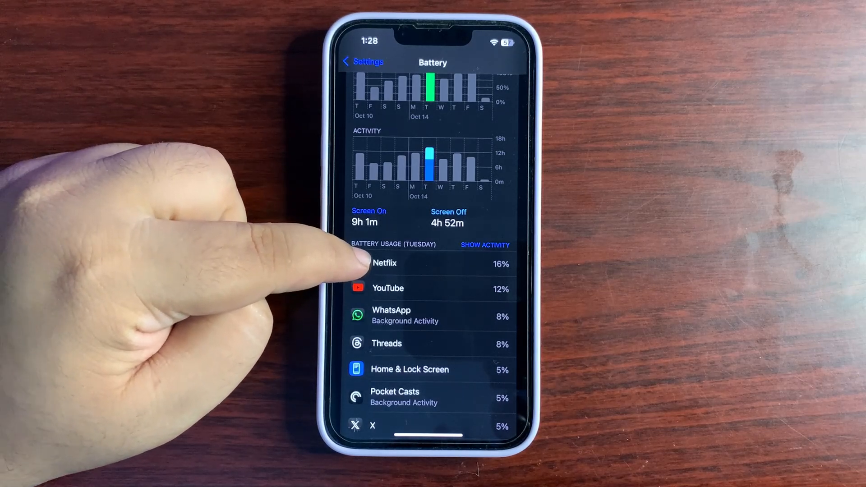
pyautogui.click(484, 244)
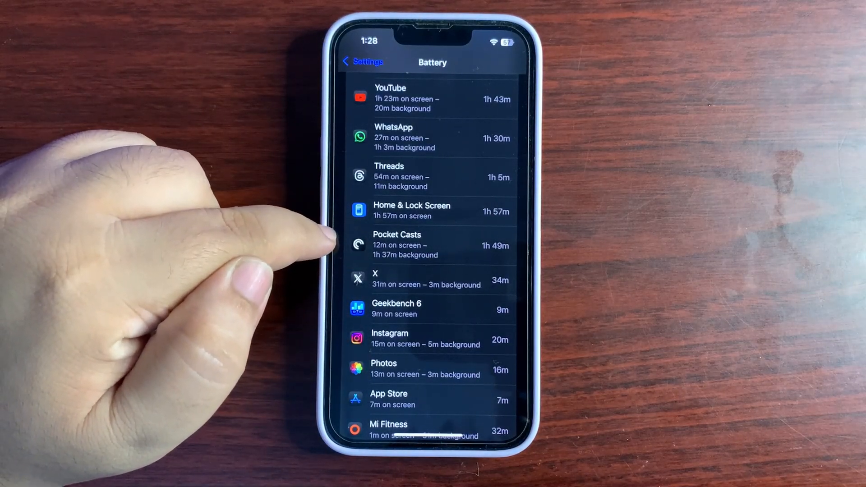
pyautogui.scroll(-3)
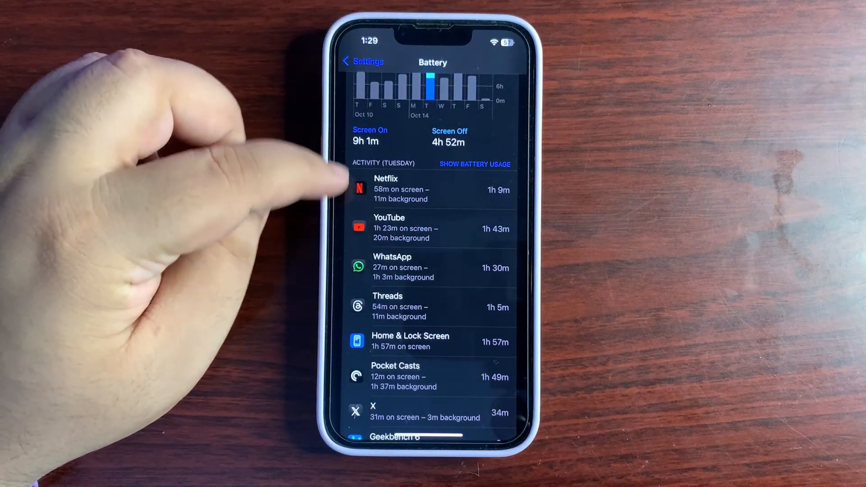
pyautogui.scroll(-3)
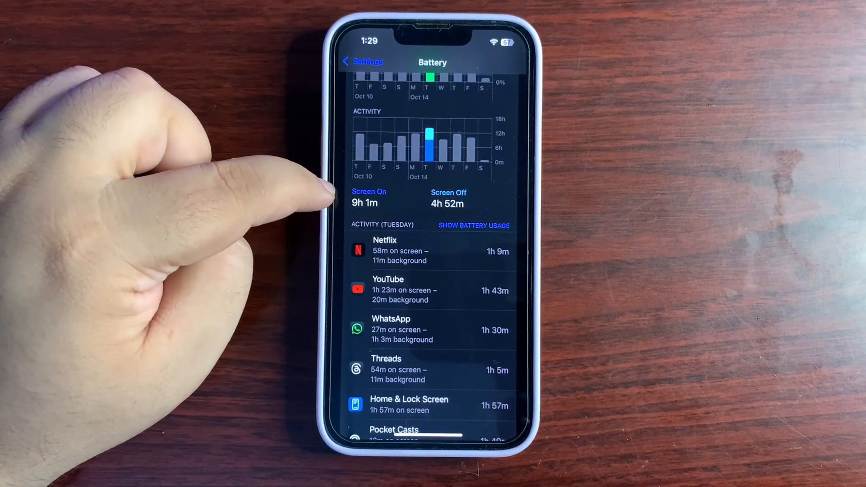
pyautogui.scroll(-3)
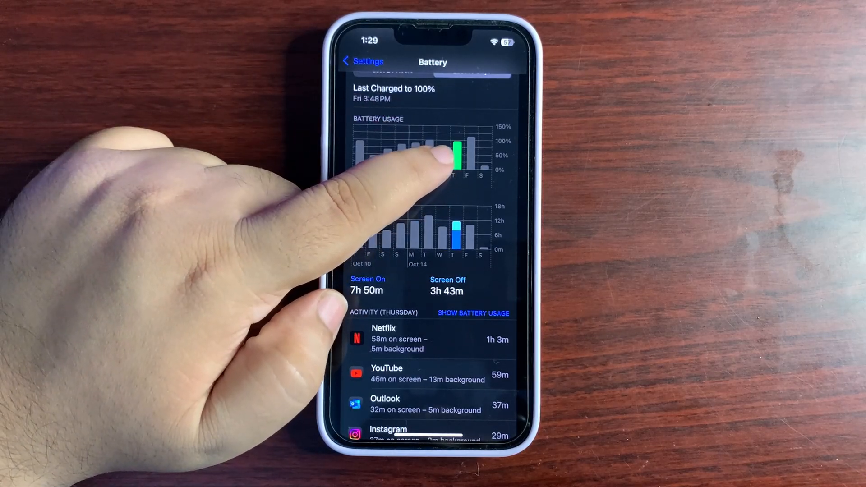
# Step: Scroll through Thursday's per-app activity list with 7h 50m screen-on time
pyautogui.scroll(-3)
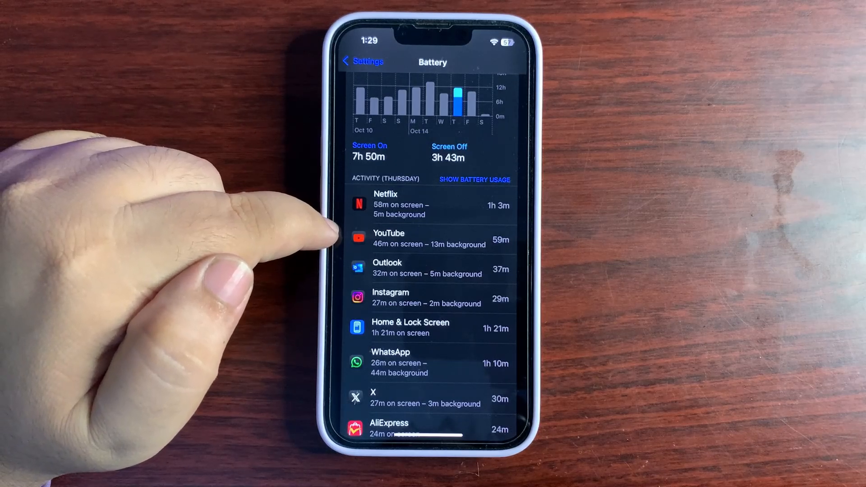
pyautogui.scroll(-3)
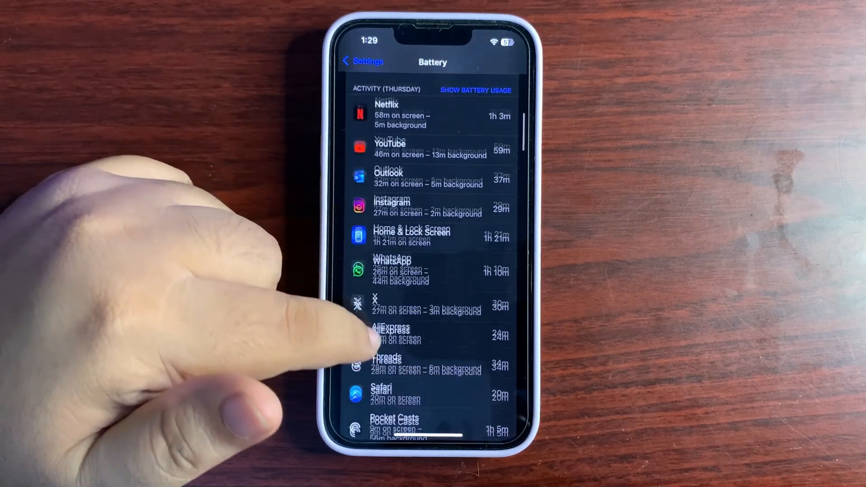
pyautogui.scroll(-3)
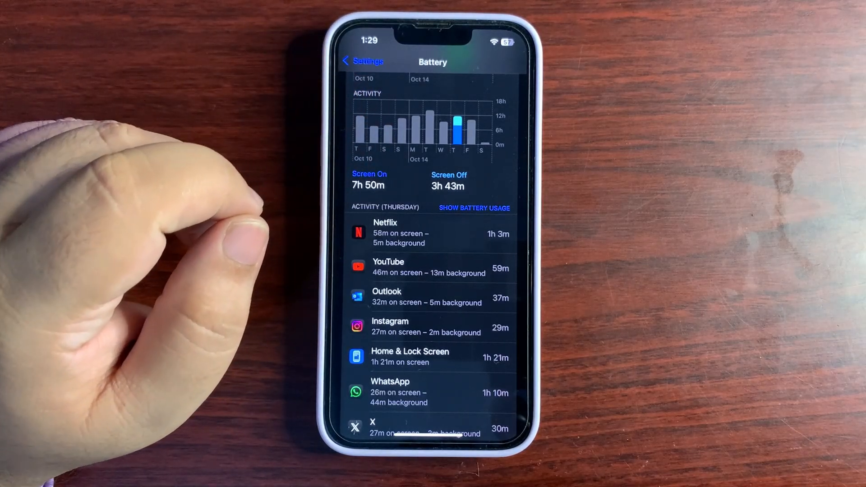
pyautogui.scroll(-3)
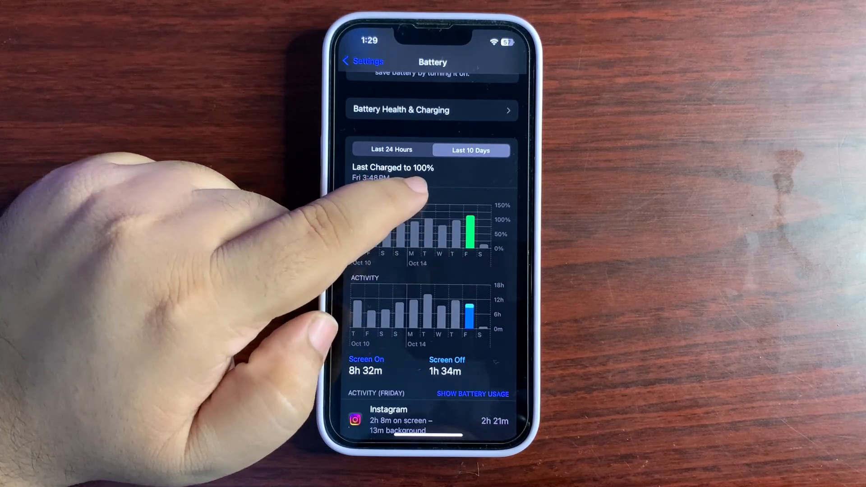
# Step: Scroll through Friday's activity list led by Instagram and WhatsApp, then return to the Home Screen
pyautogui.scroll(-3)
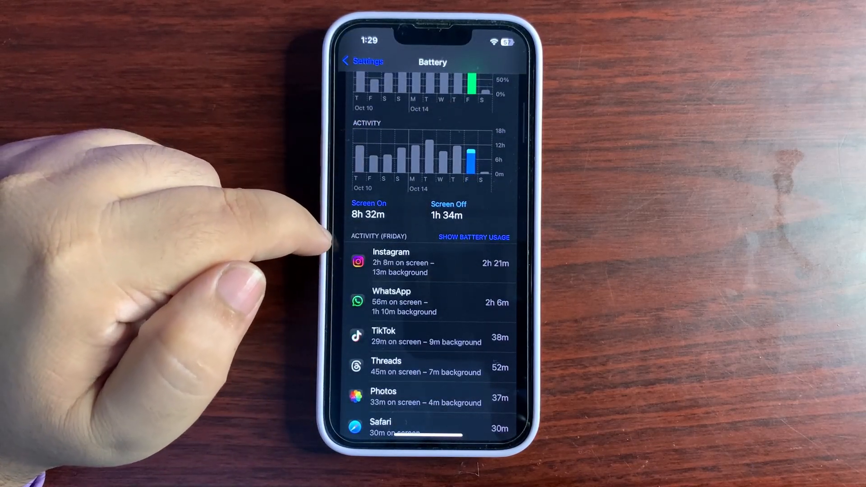
pyautogui.scroll(-3)
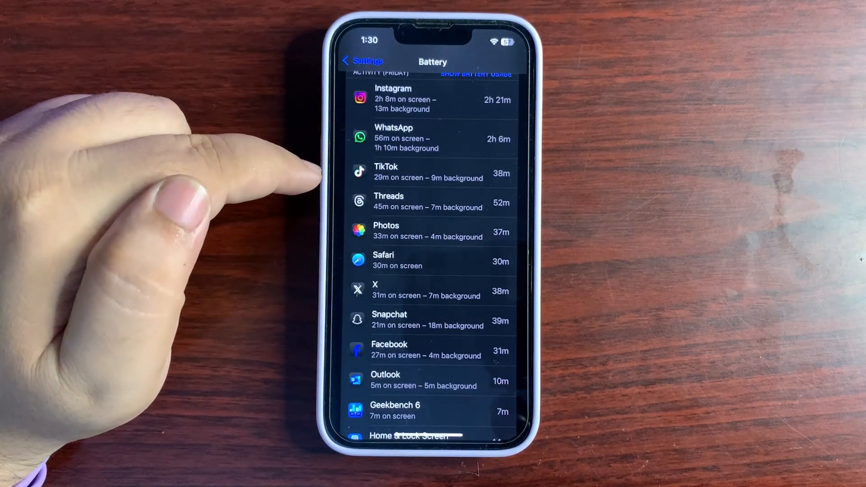
pyautogui.scroll(-3)
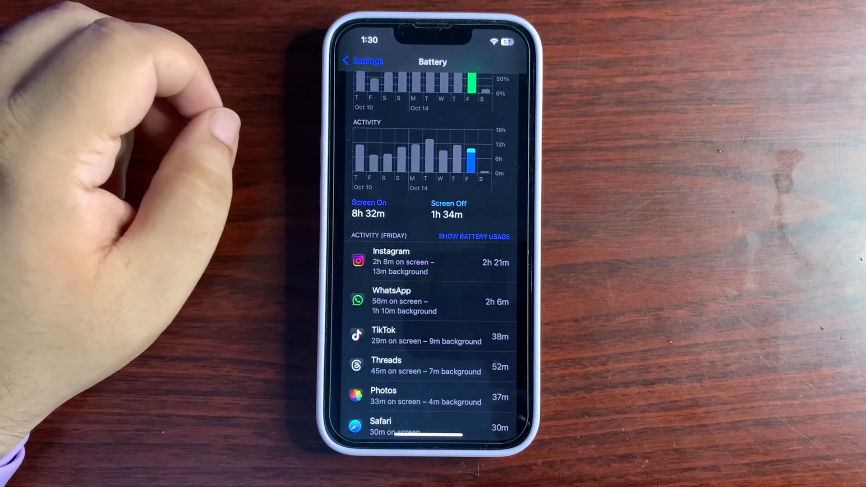
pyautogui.click(361, 60)
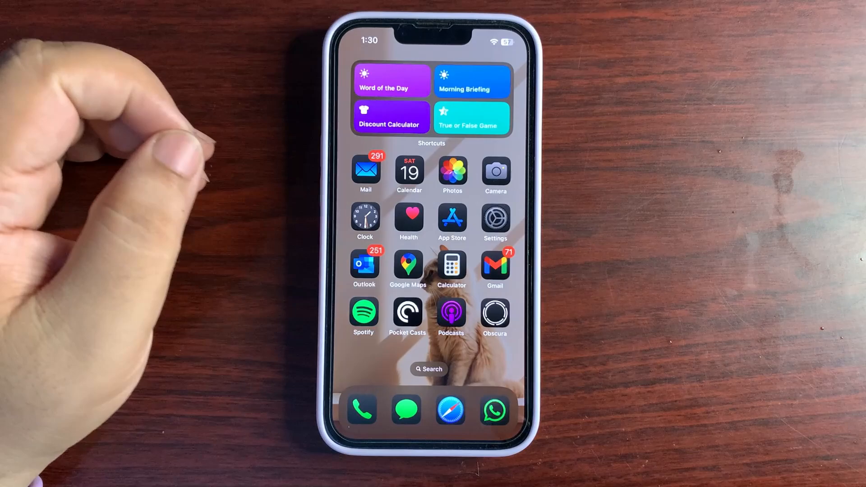
# Step: Find Geekbench via Spotlight search and launch it to its CPU benchmark page
pyautogui.hscroll(-3)
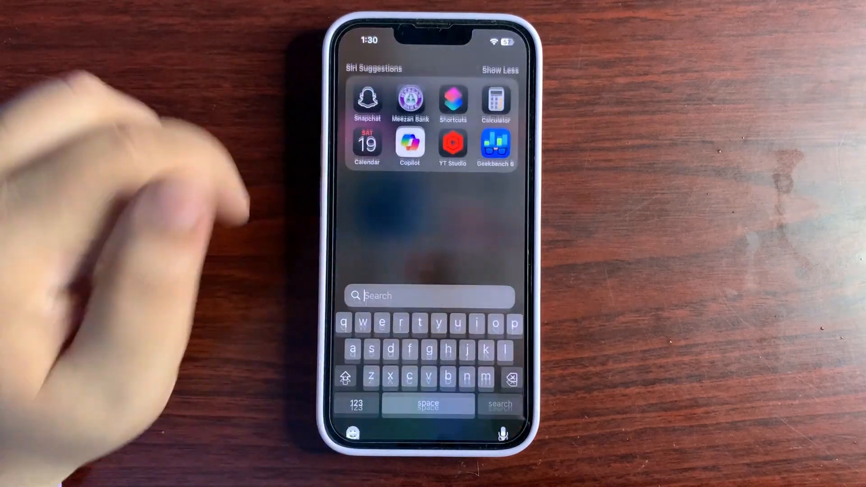
pyautogui.click(496, 146)
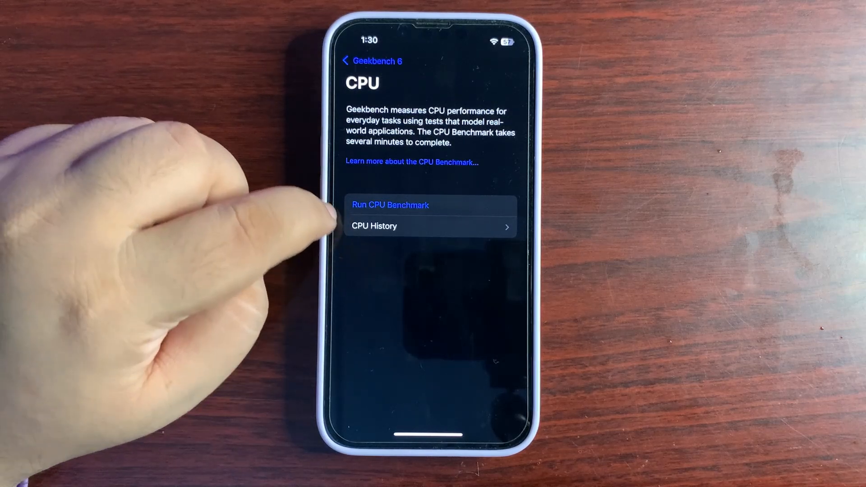
# Step: View the latest CPU run's single-core 2324 and multi-core 5716 comparisons, then return to CPU History
pyautogui.click(375, 226)
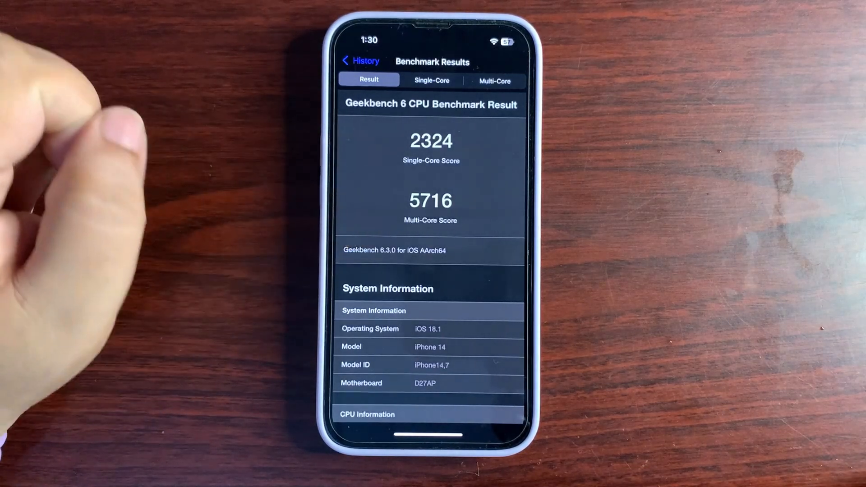
pyautogui.click(433, 81)
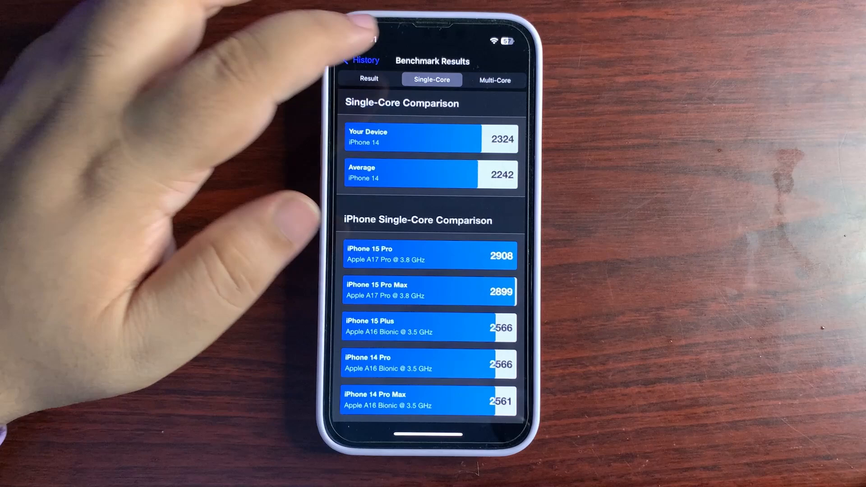
pyautogui.click(494, 80)
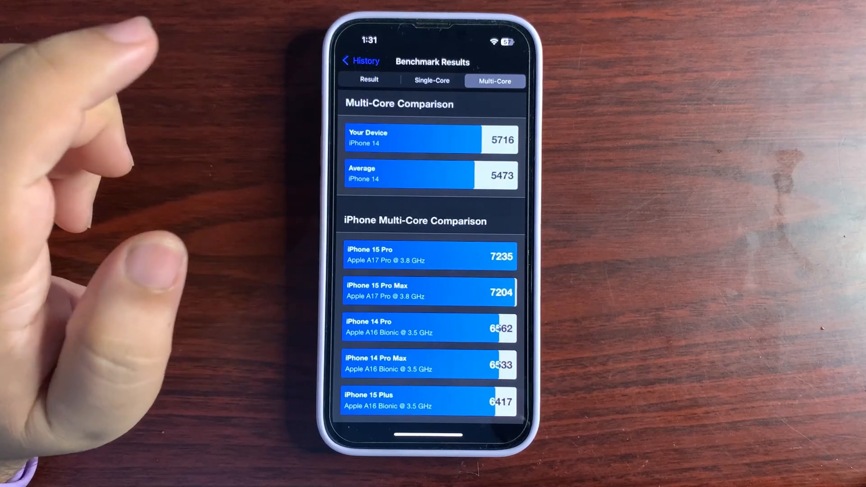
pyautogui.click(361, 61)
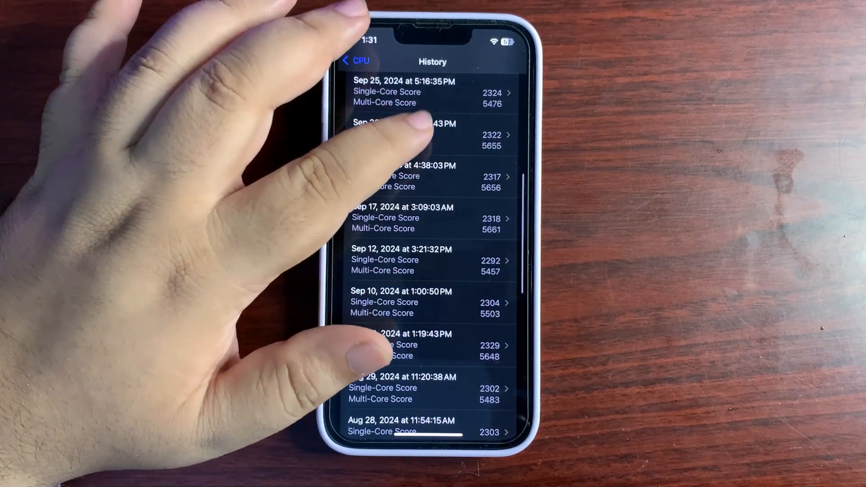
# Step: Scroll through the full CPU run history, newest Oct 18, and leave it
pyautogui.scroll(-3)
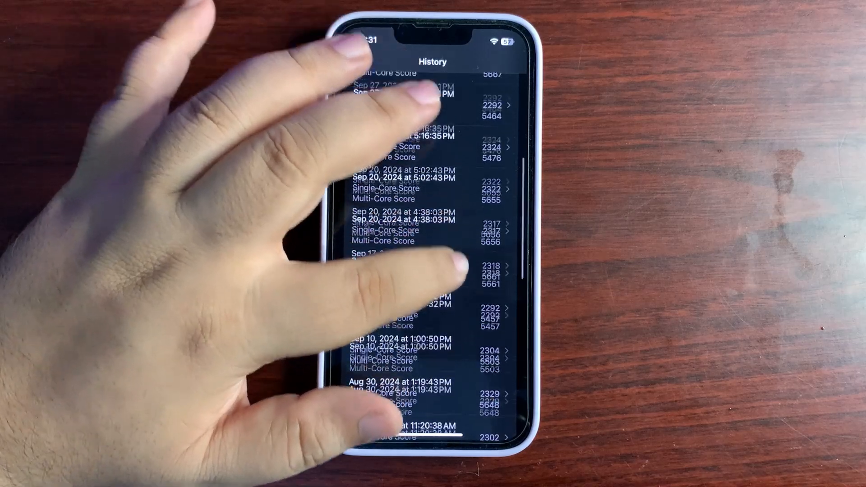
pyautogui.scroll(-3)
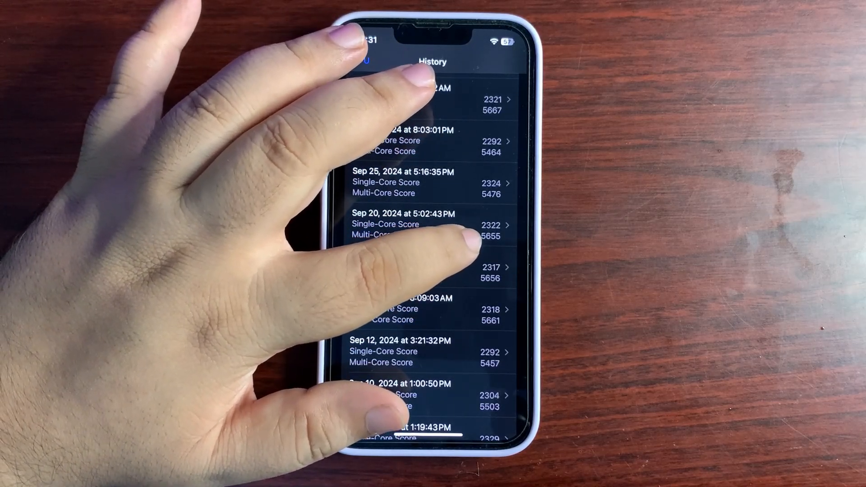
pyautogui.scroll(-3)
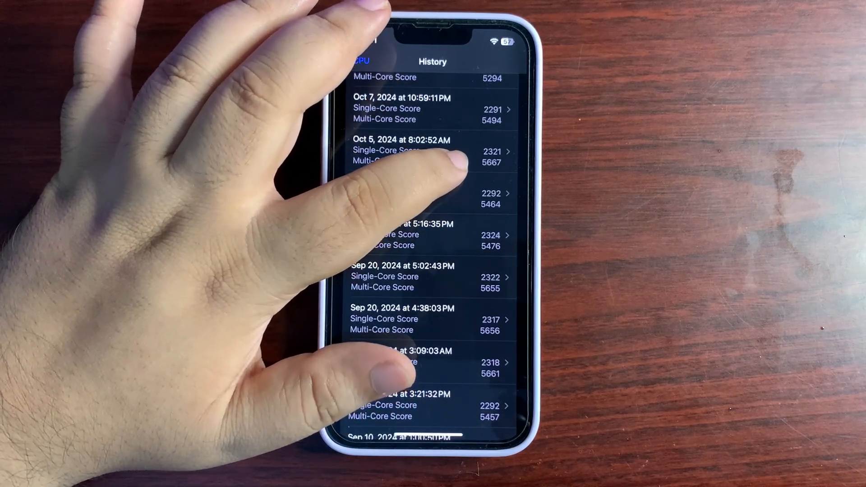
pyautogui.scroll(-3)
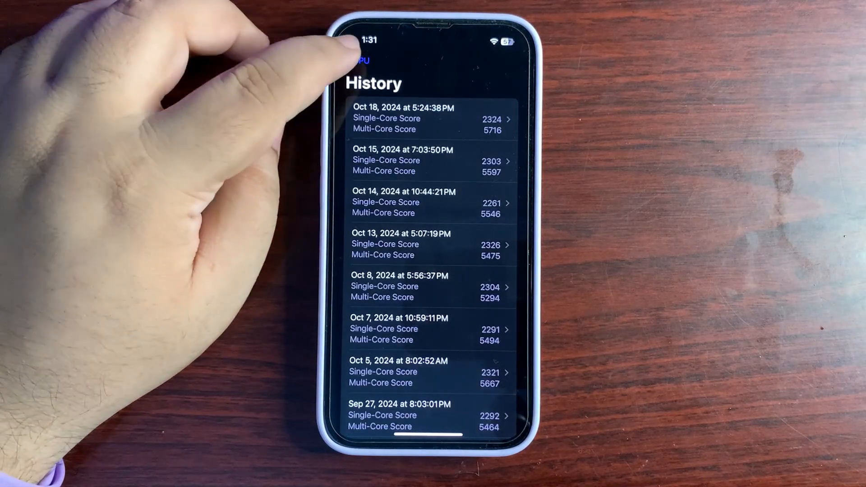
pyautogui.click(360, 60)
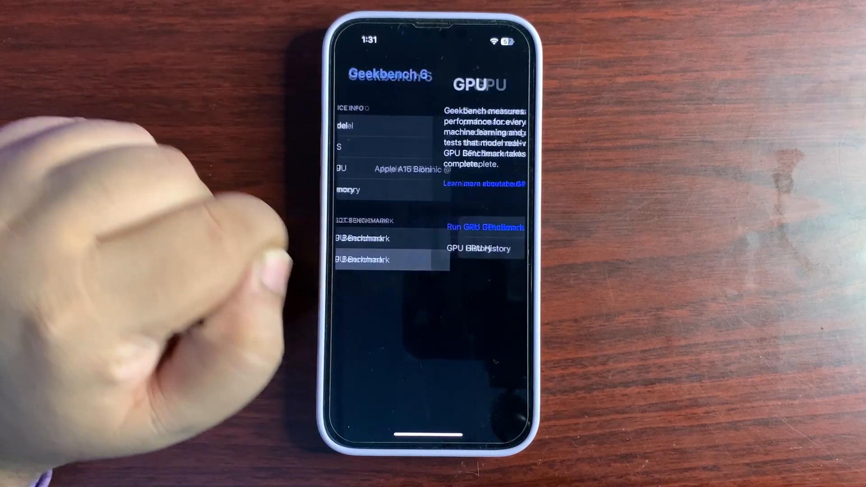
# Step: Review the Oct 18 GPU result 21053 with its comparison list and the Oct 15 result 21134 from GPU History
pyautogui.click(489, 248)
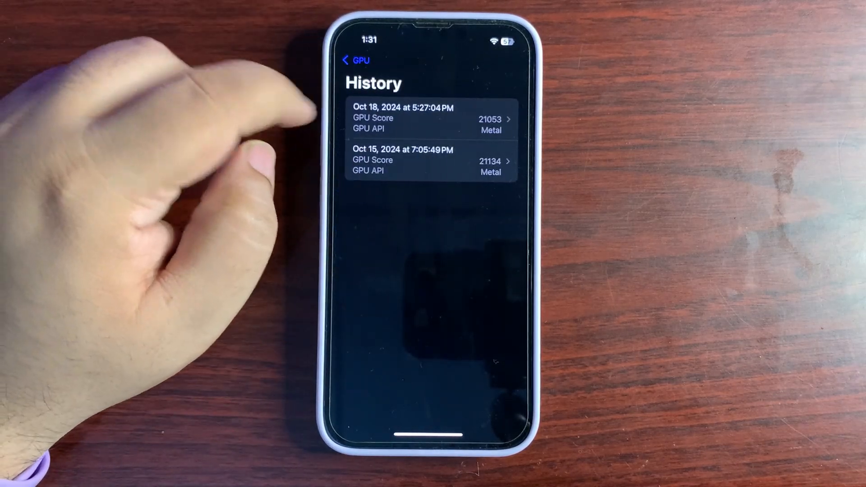
pyautogui.click(432, 118)
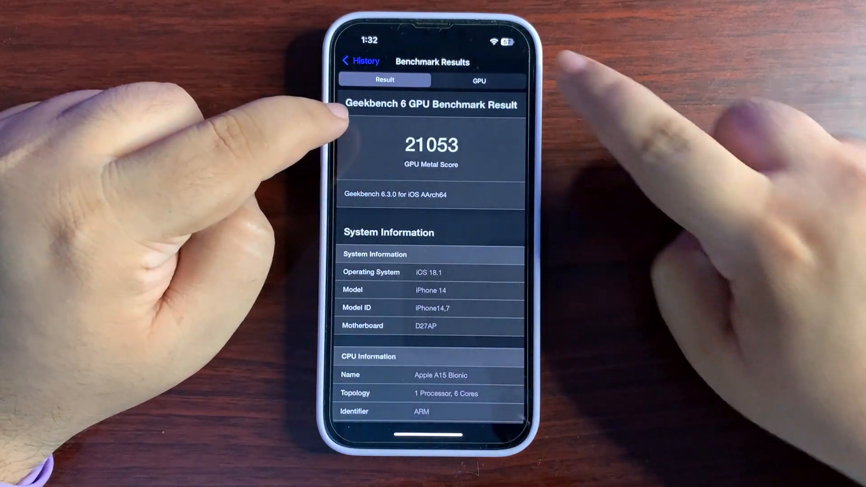
pyautogui.click(479, 81)
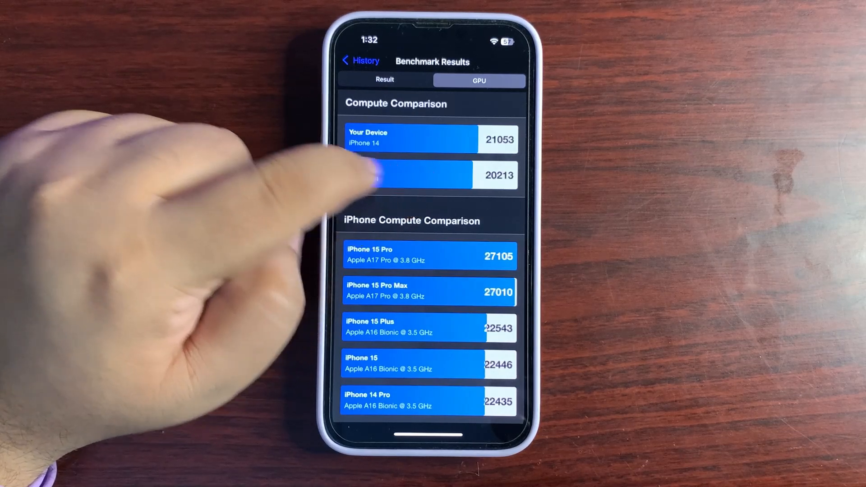
pyautogui.click(360, 60)
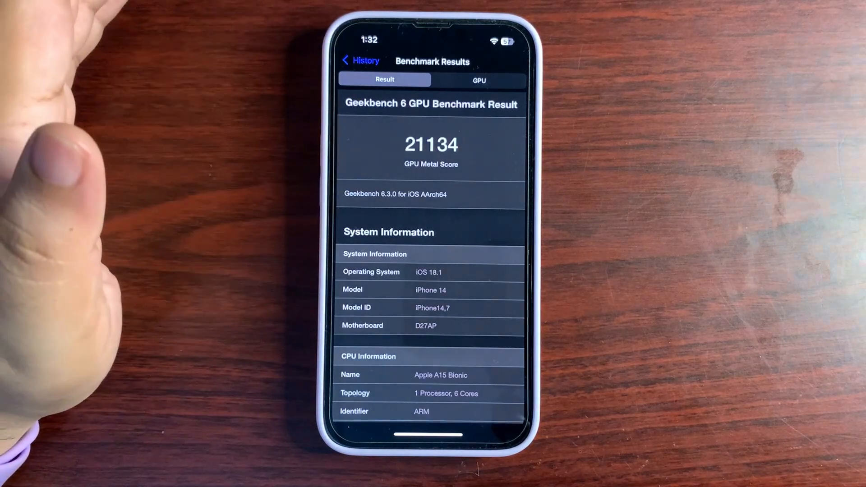
pyautogui.click(362, 60)
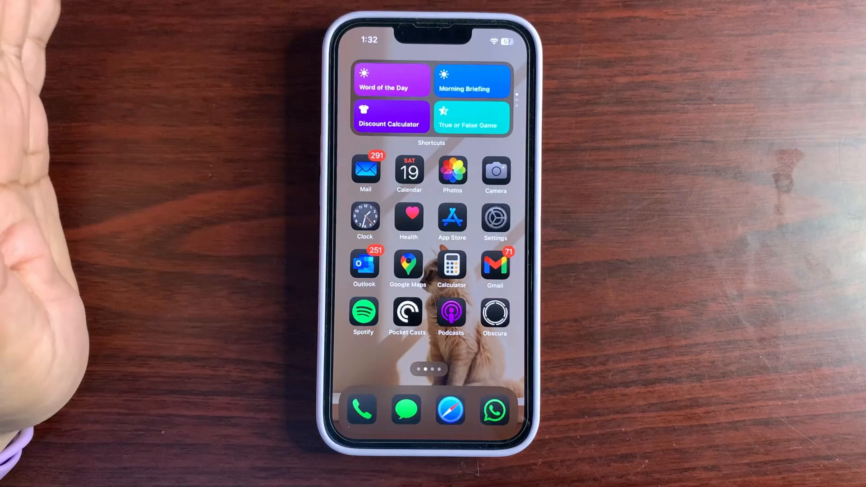
# Step: Swipe to the home screen page holding the Calendar app showing October with the 19th marked
pyautogui.hscroll(-3)
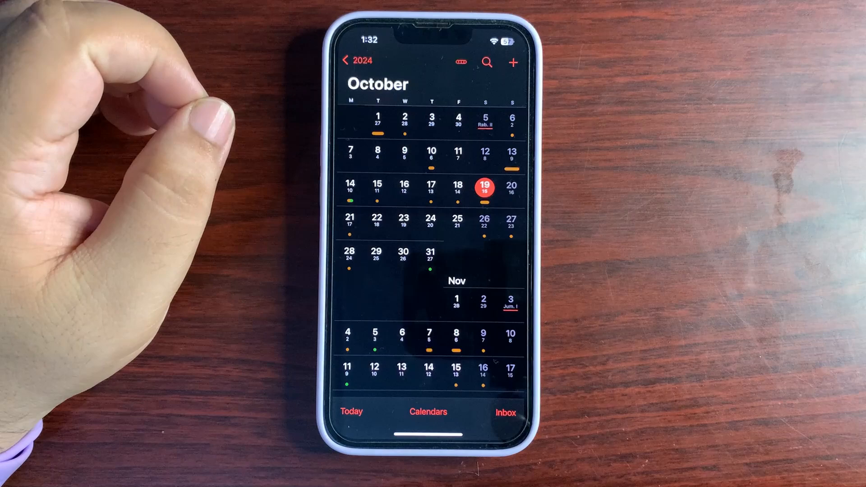
pyautogui.moveTo(110, 166)
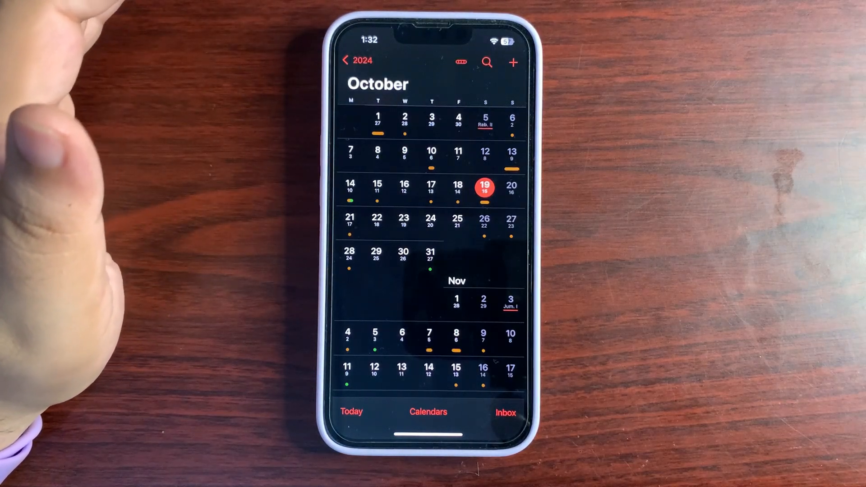
pyautogui.moveTo(83, 166)
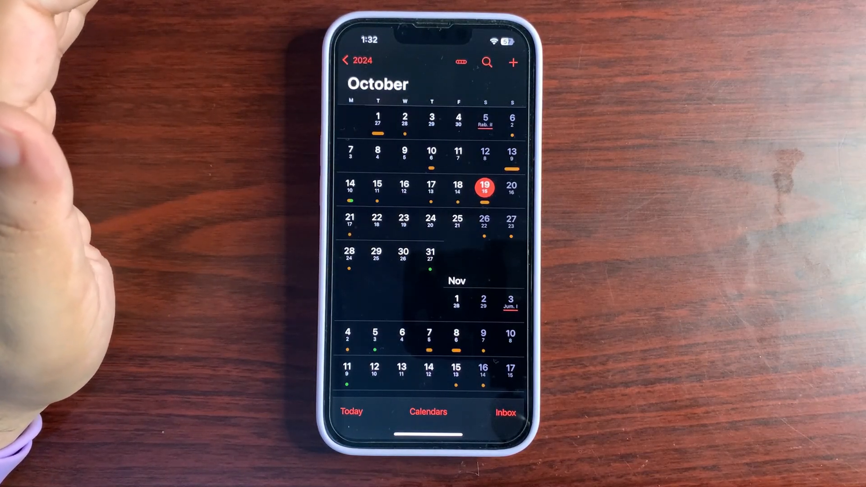